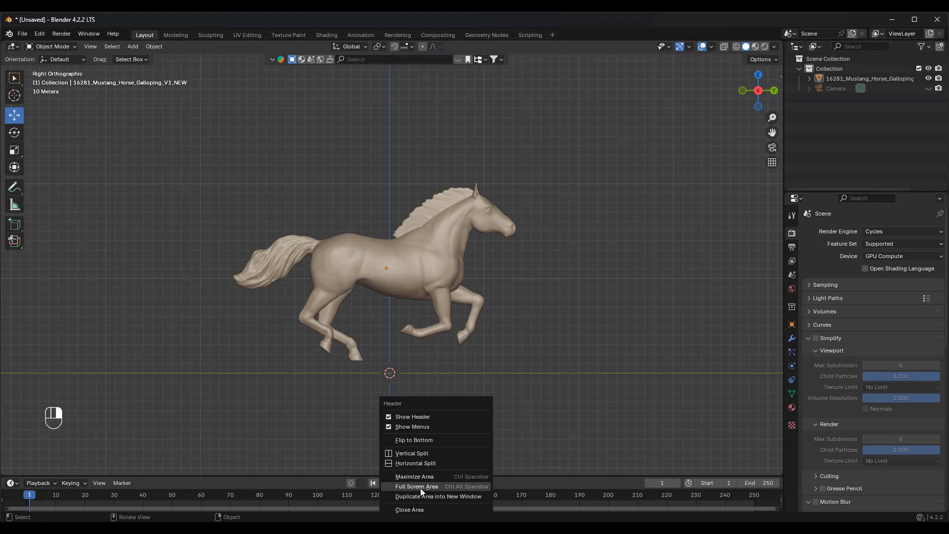
mouse_move(417, 453)
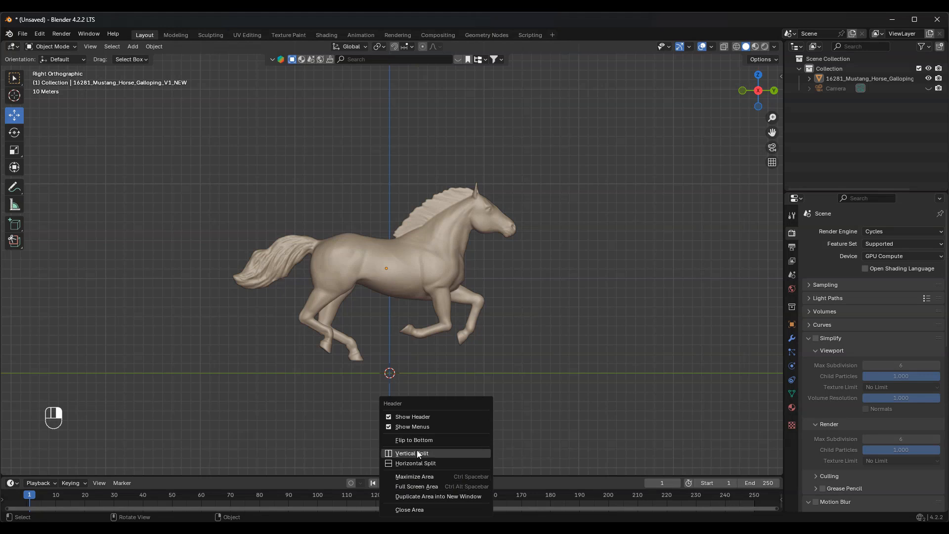
Split the 3D viewport vertically into two side-by-side views of the horse.
click(412, 453)
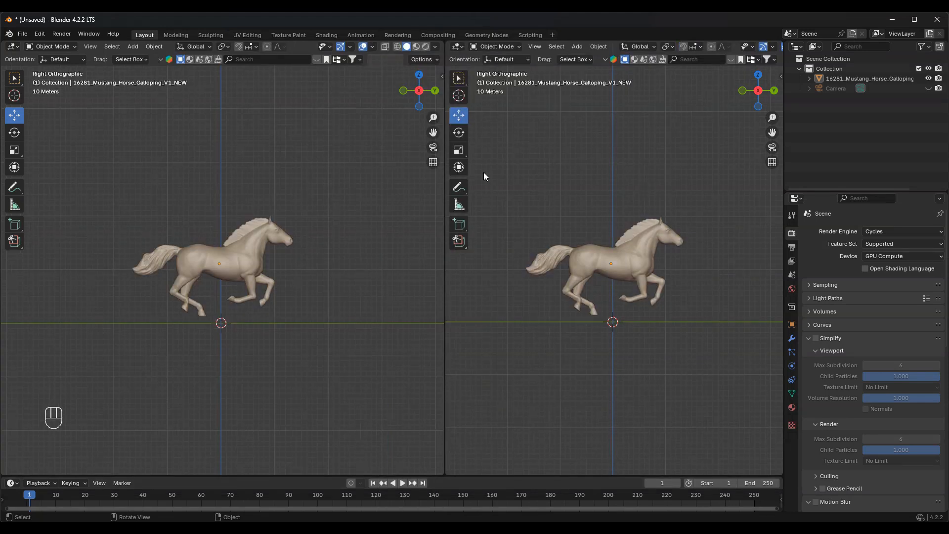
click(456, 46)
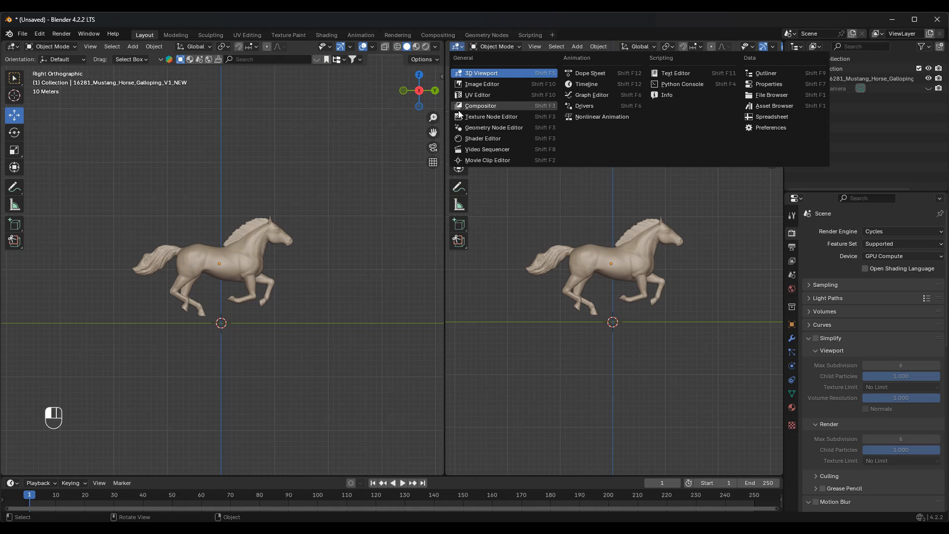
Make the right view a Shader Editor and set the Principled BSDF base colour to black (Value 0).
click(480, 105)
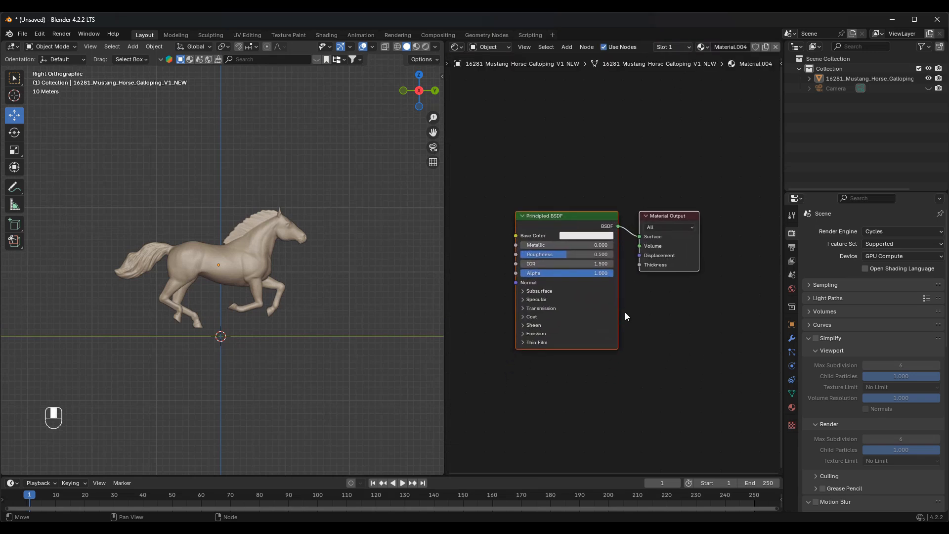
click(585, 235)
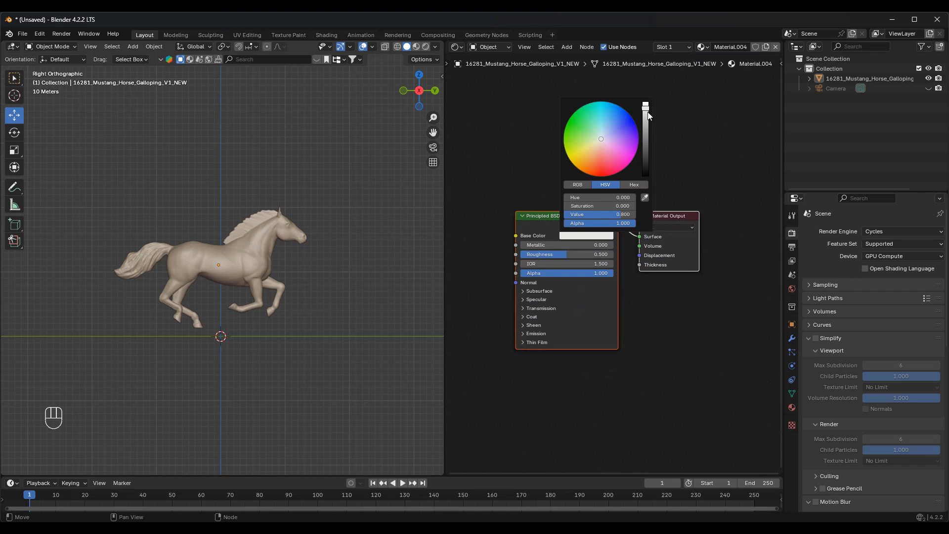
drag(645, 109, 645, 175)
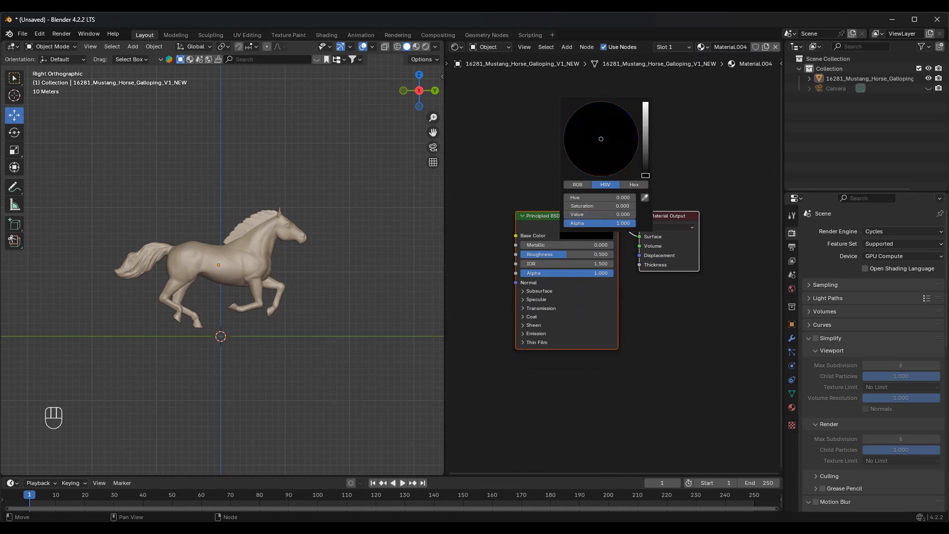
click(408, 181)
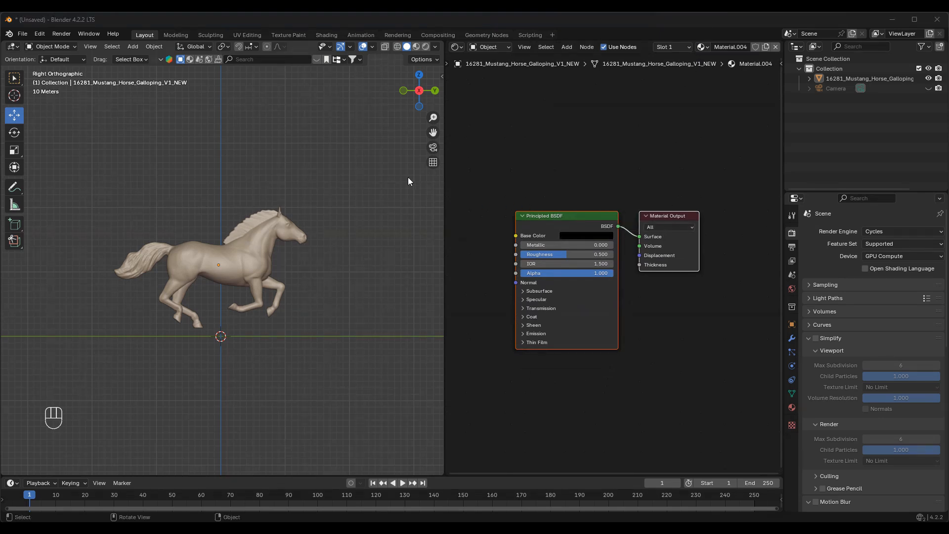
mouse_move(425, 47)
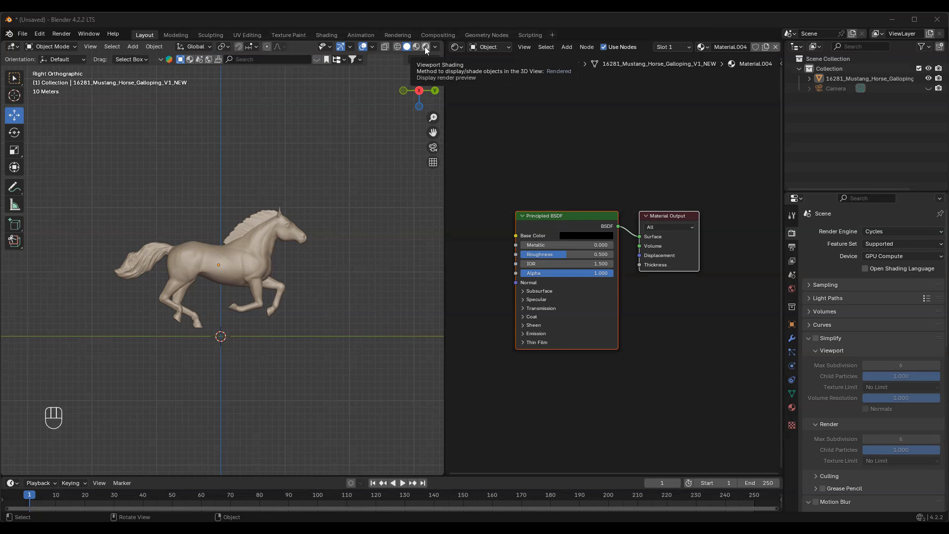
Switch the left viewport to Rendered shading, showing the horse as a black silhouette.
click(426, 47)
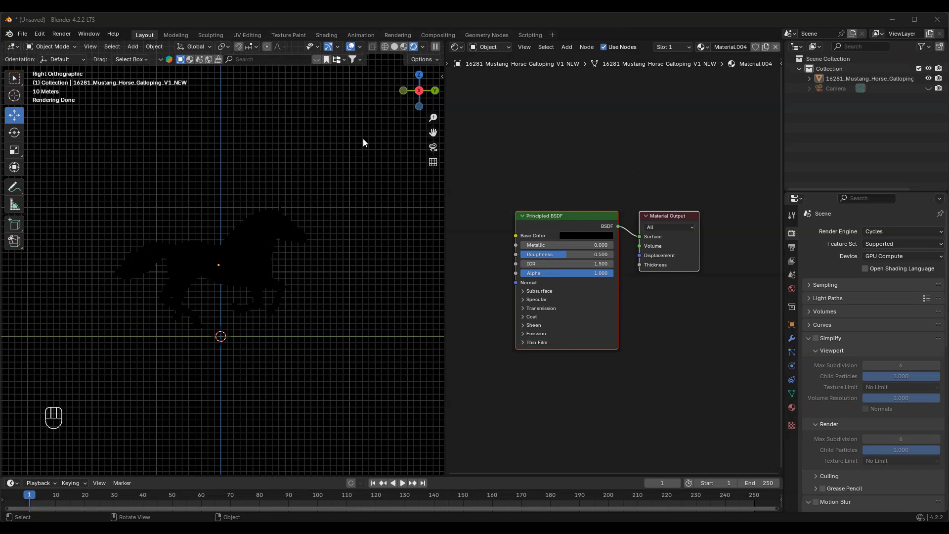
In the Compositing workspace, keep the Glare node's type set to Bloom.
click(437, 34)
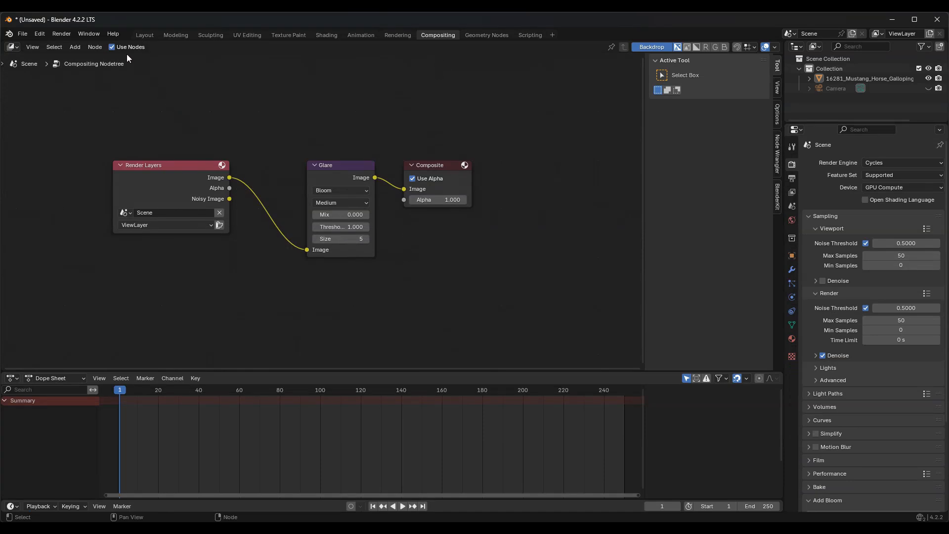
mouse_move(112, 51)
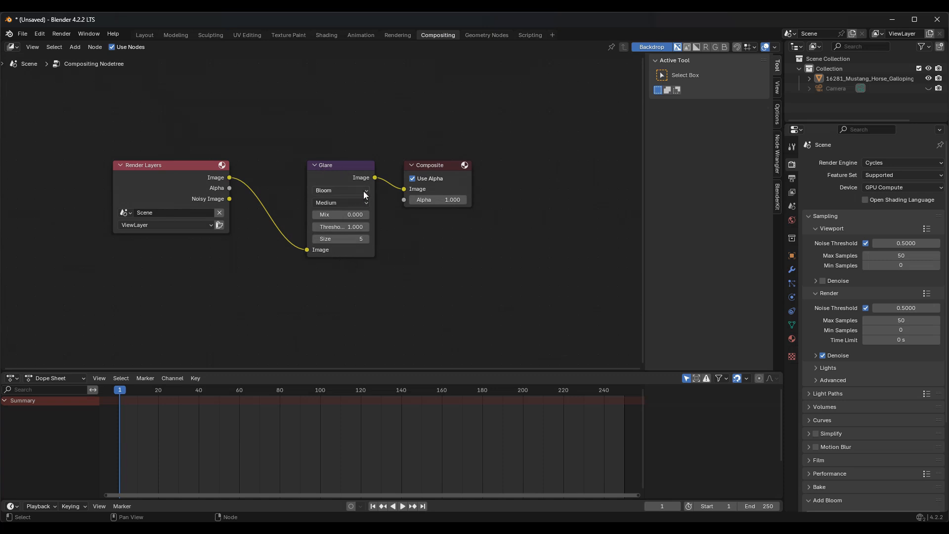
click(340, 190)
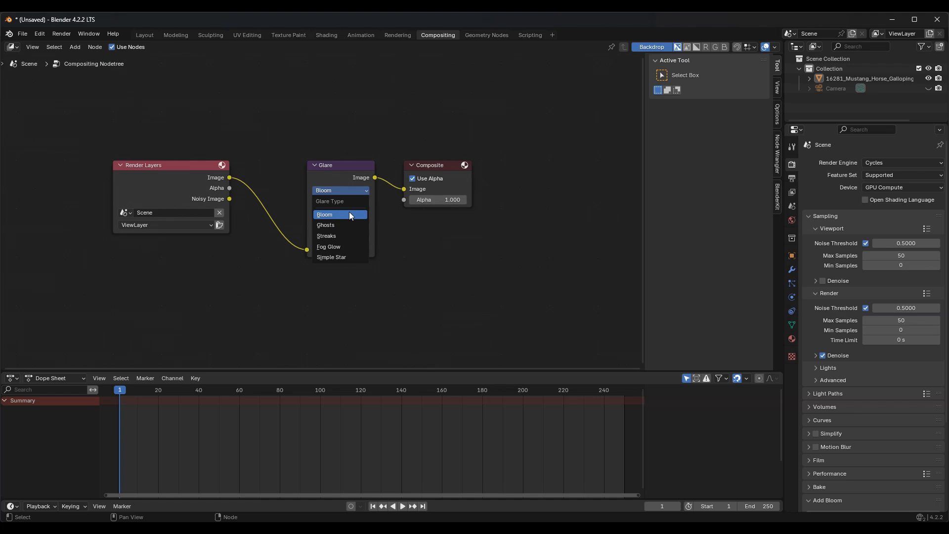
click(325, 215)
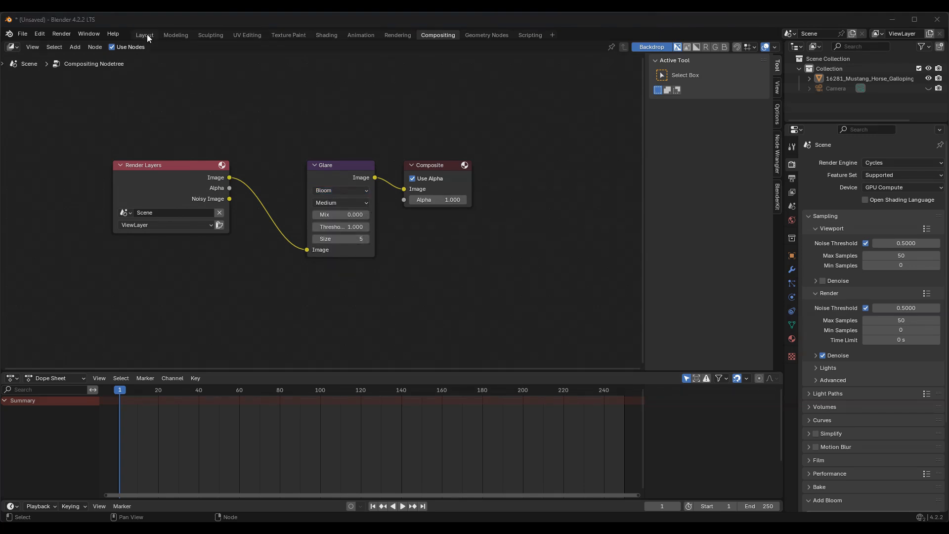
Back in the Layout workspace, set the viewport shading Compositor option to Camera.
click(144, 35)
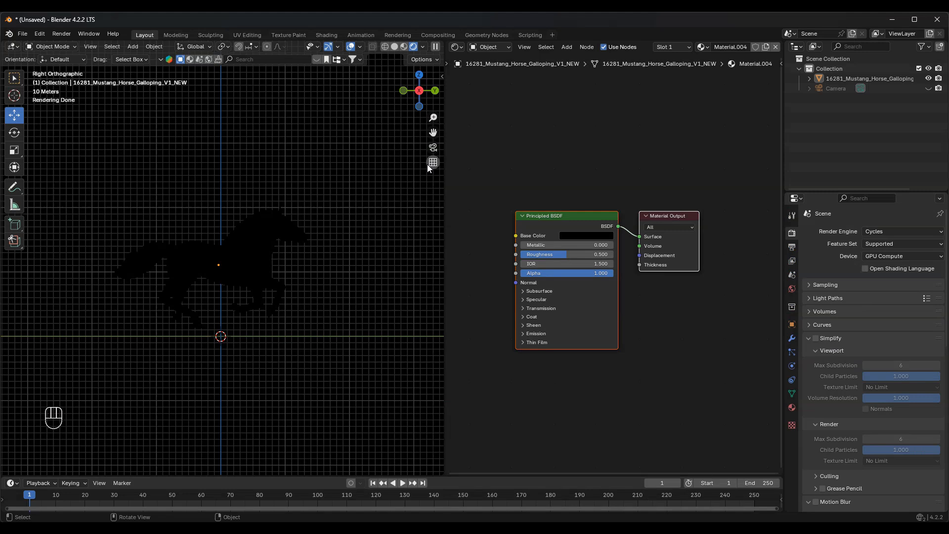
mouse_move(424, 50)
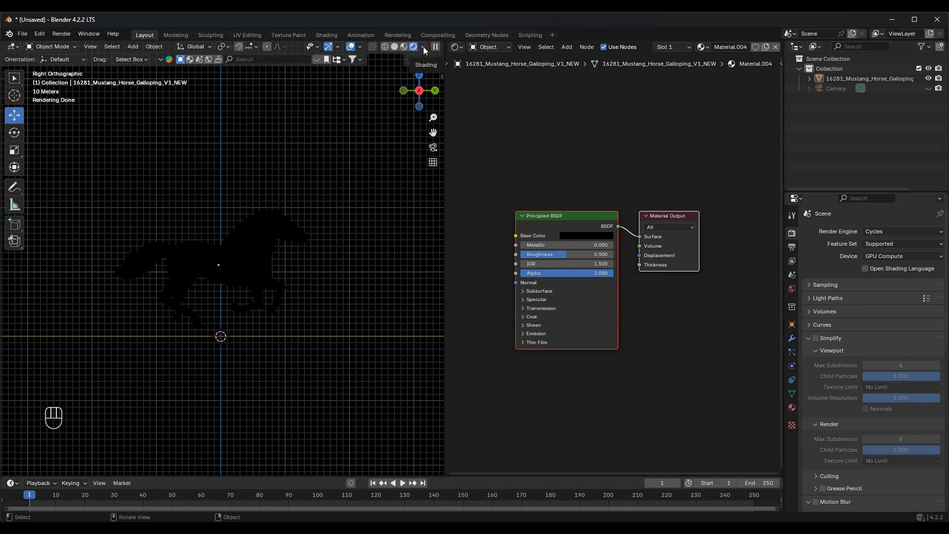
click(421, 47)
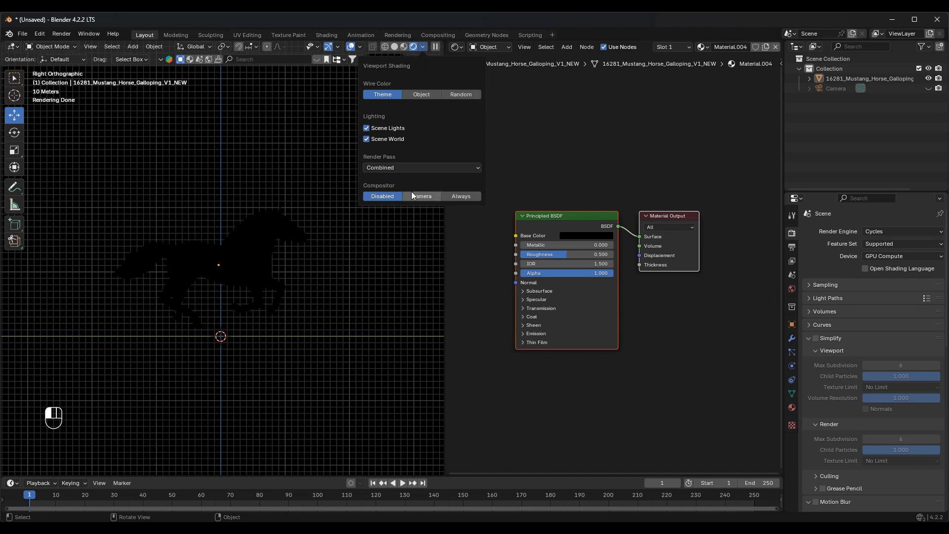
click(461, 196)
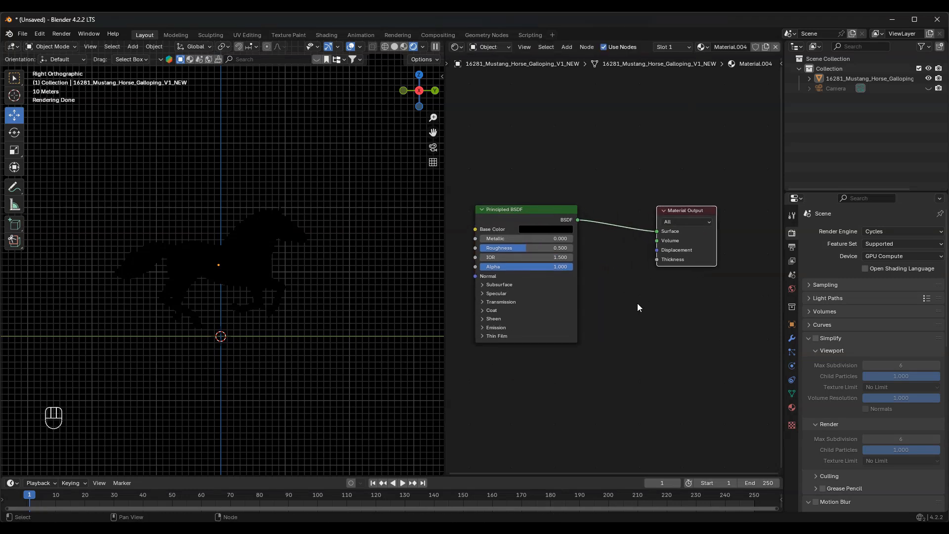
Insert a Mix Shader on the output link with an Emission shader at strength 15 in its second input.
key(shift+a)
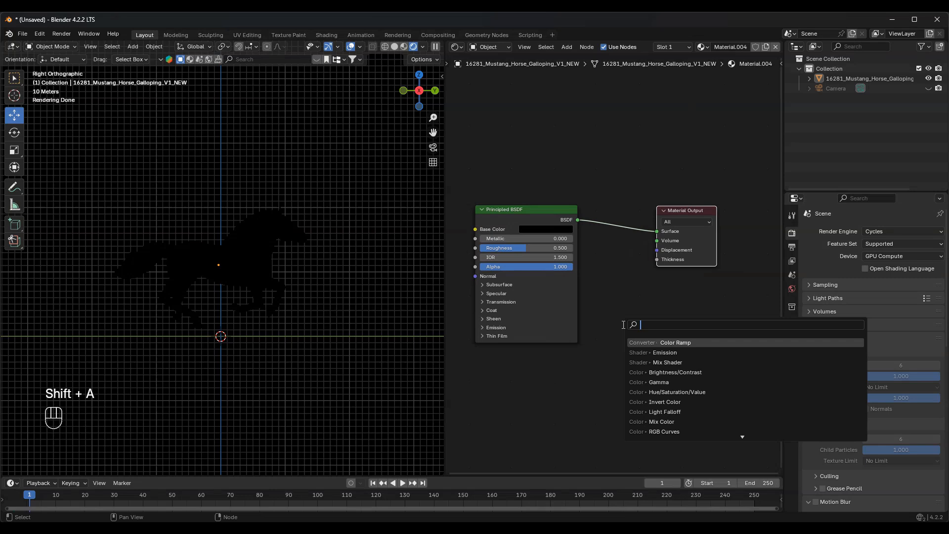
text(mix)
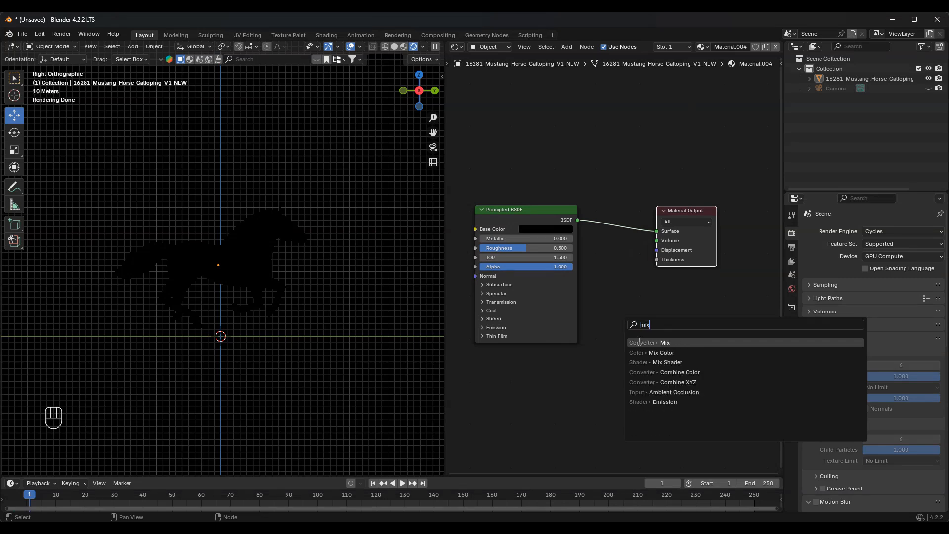
click(666, 362)
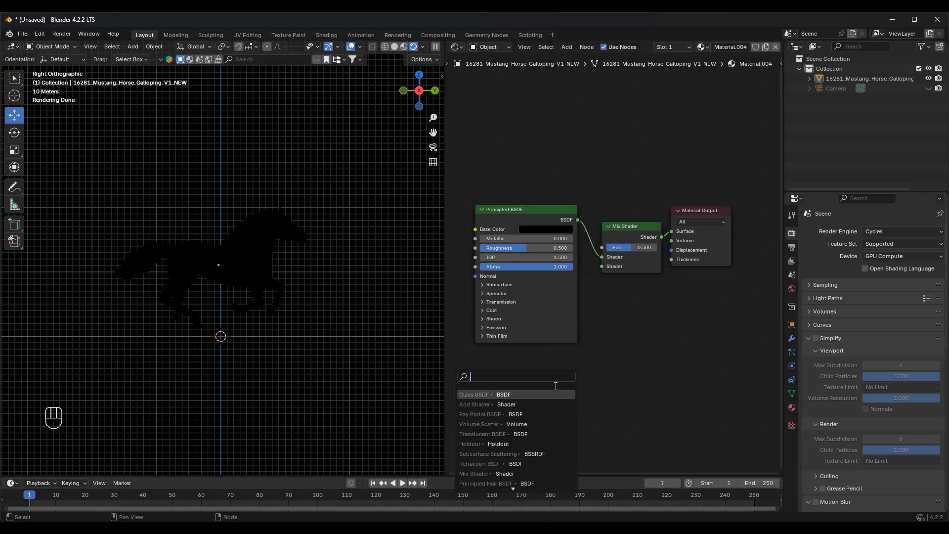
text(emiss)
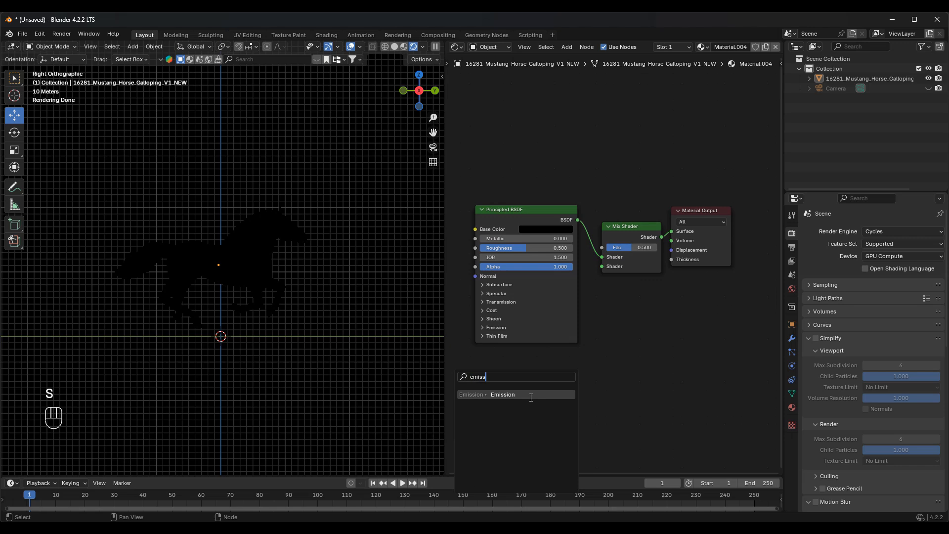
click(502, 394)
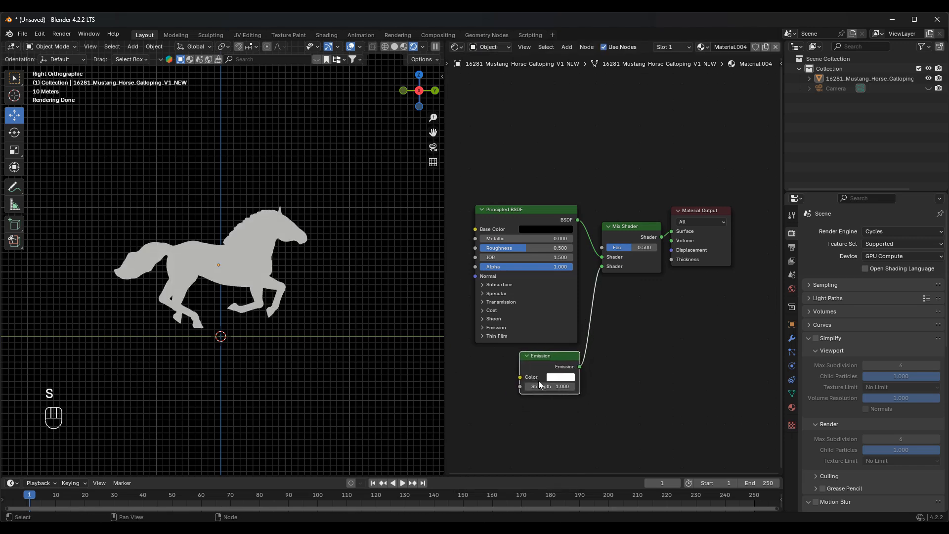
double_click(549, 386)
text(15.000)
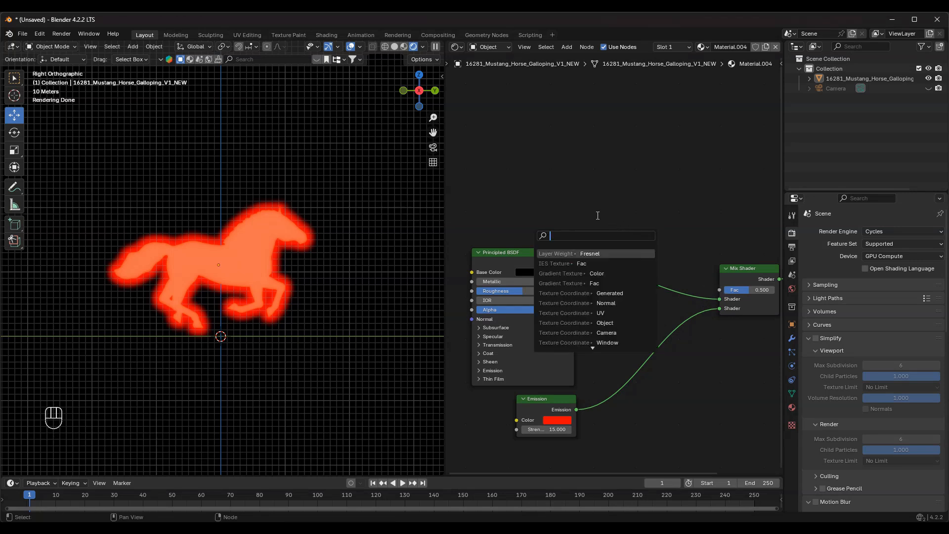
Drive the Mix Shader factor from a Layer Weight node's Facing output with Blend 0.2.
text(lay)
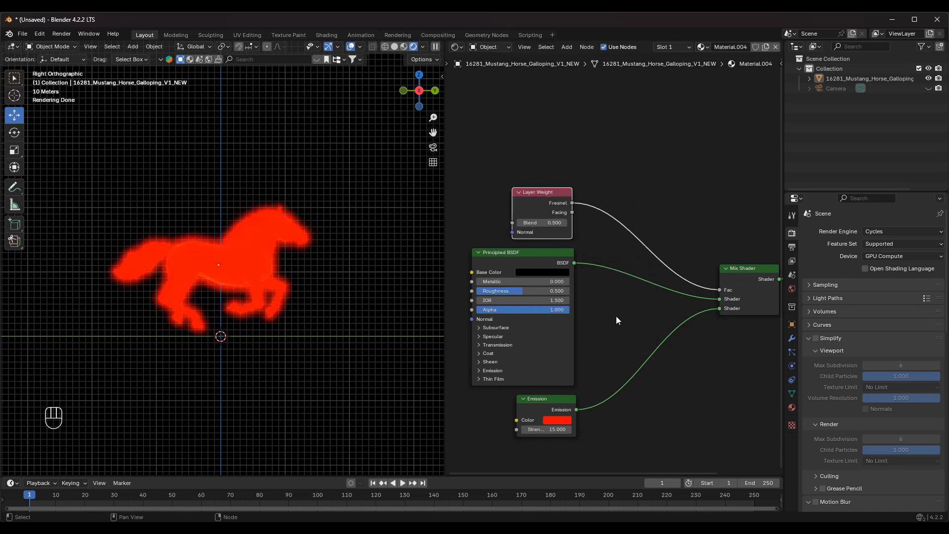
mouse_move(573, 213)
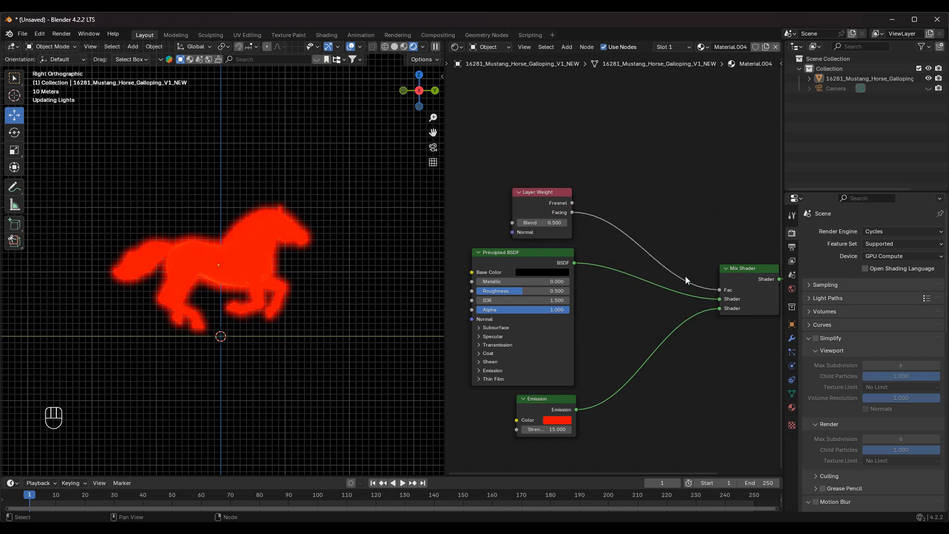
click(541, 222)
text(0.200)
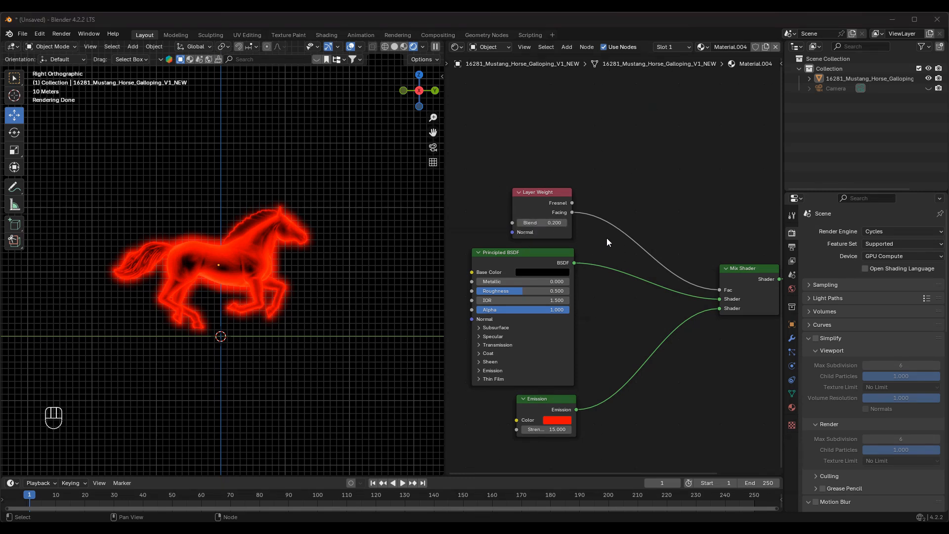
key(shift+a)
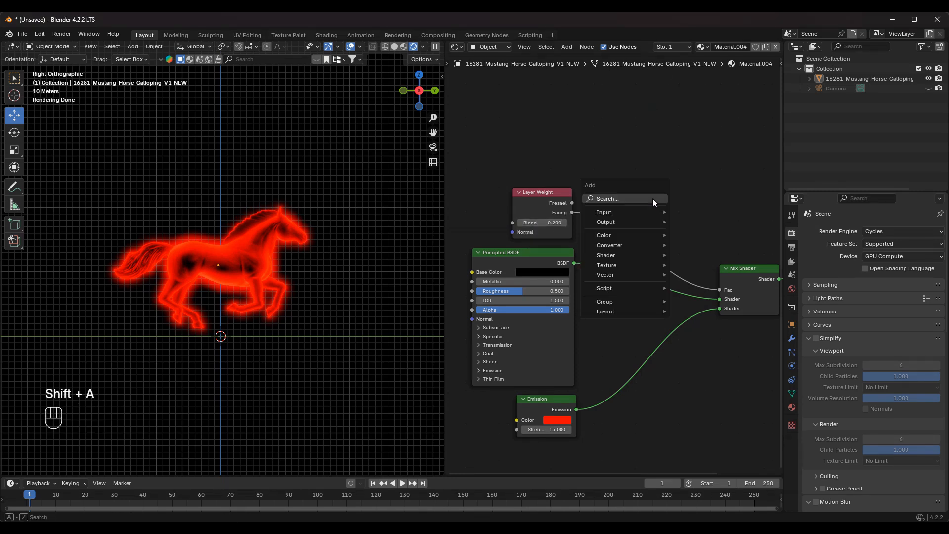
Insert a Color Ramp on the Facing link and set its interpolation to B-Spline.
click(607, 199)
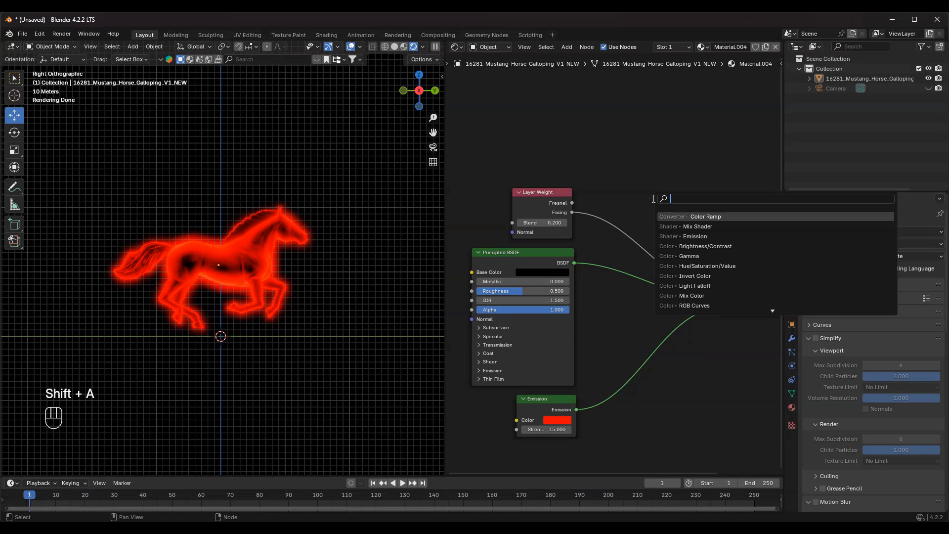
text(ra)
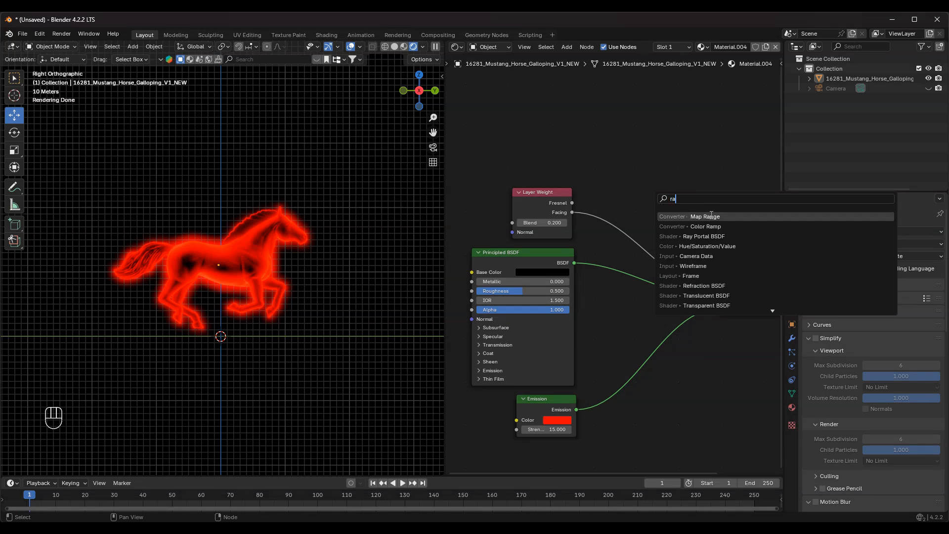
click(705, 226)
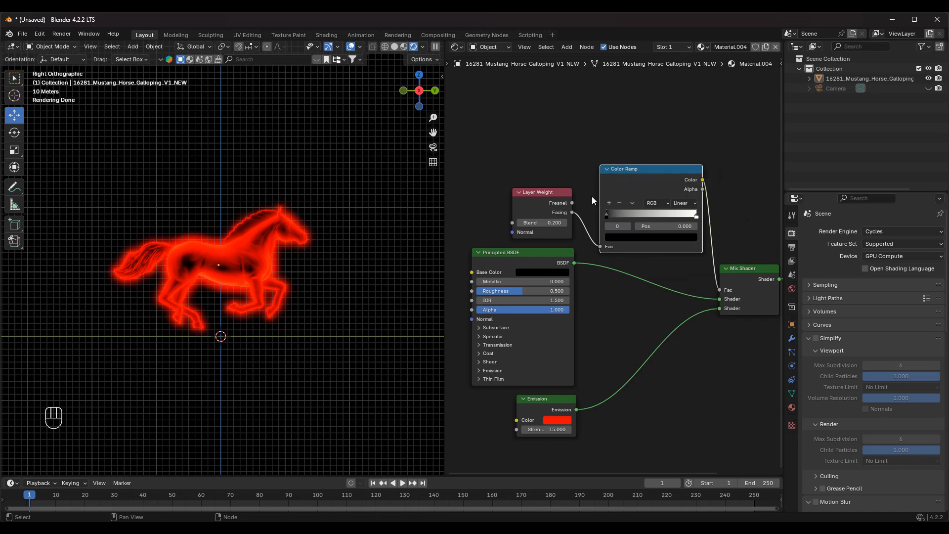
click(684, 203)
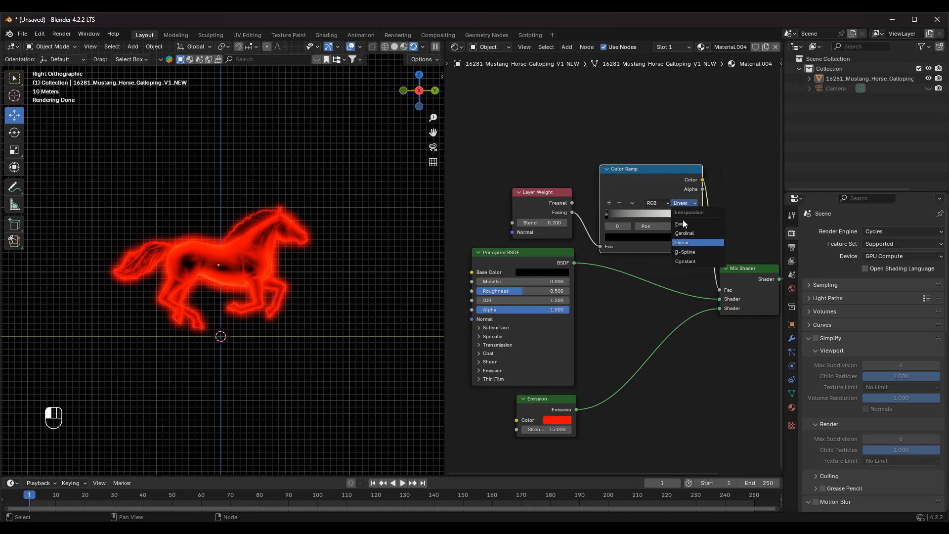
click(685, 251)
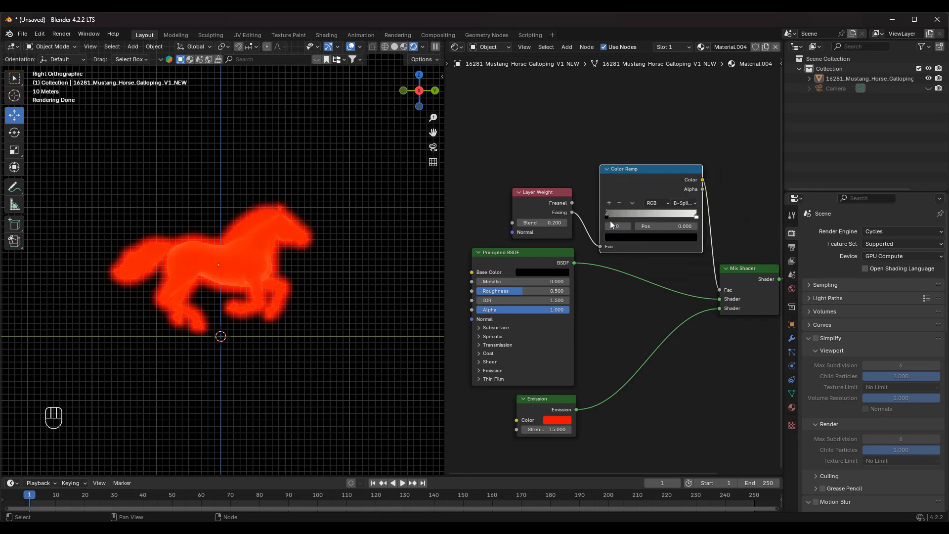
Drag the black and white ramp stops inward to sharpen the glowing outline.
drag(608, 213, 621, 213)
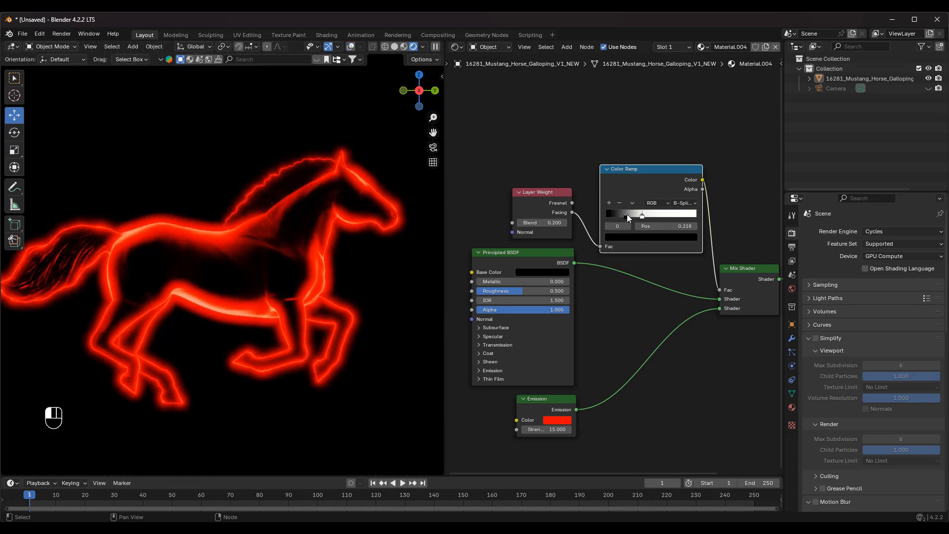
drag(628, 215, 633, 216)
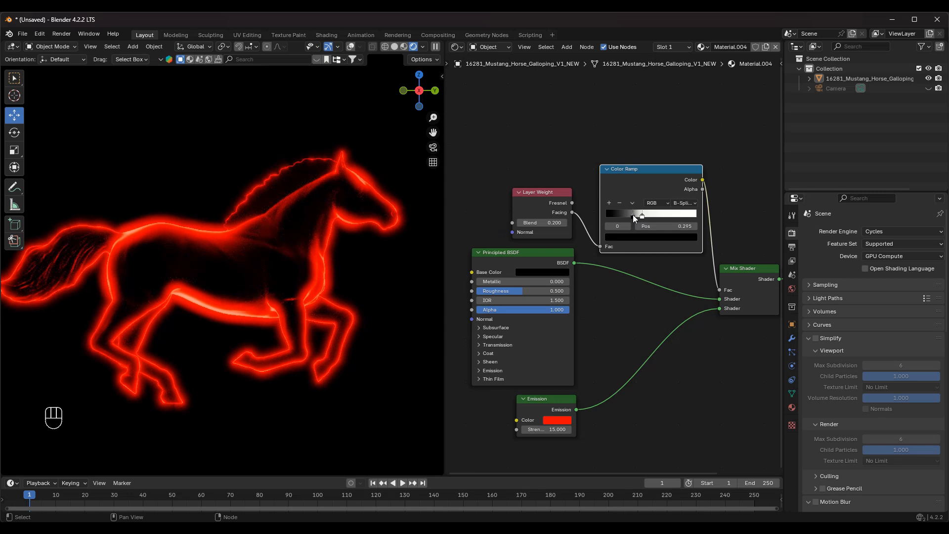
drag(634, 213, 641, 213)
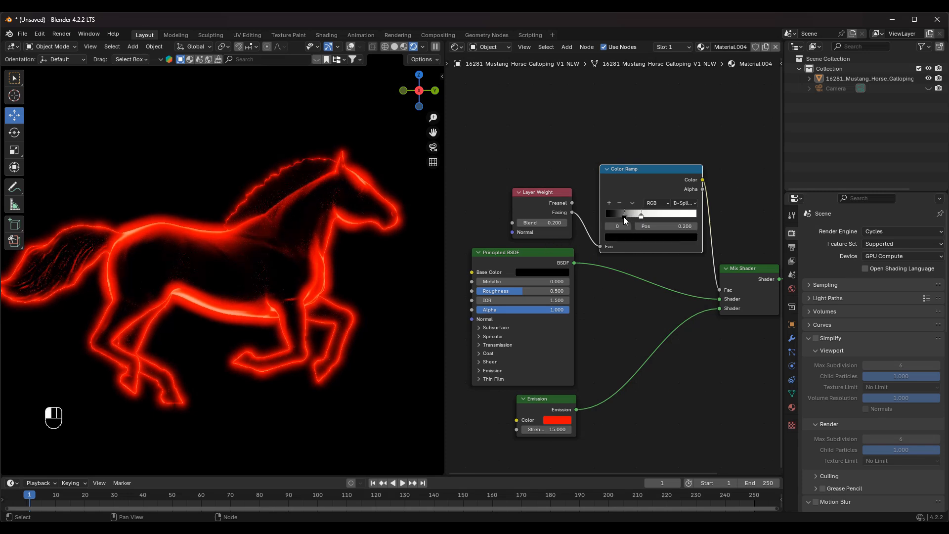
drag(623, 216, 627, 216)
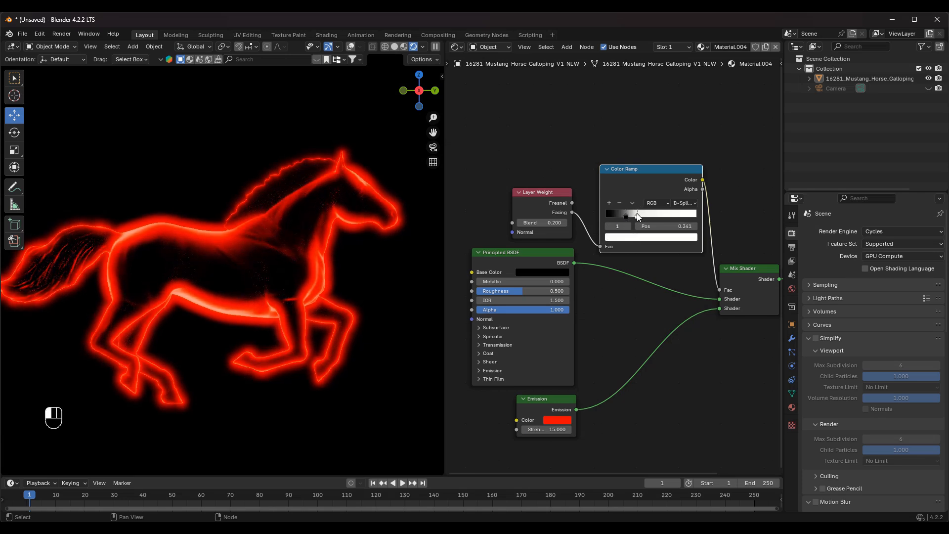
drag(636, 213, 634, 213)
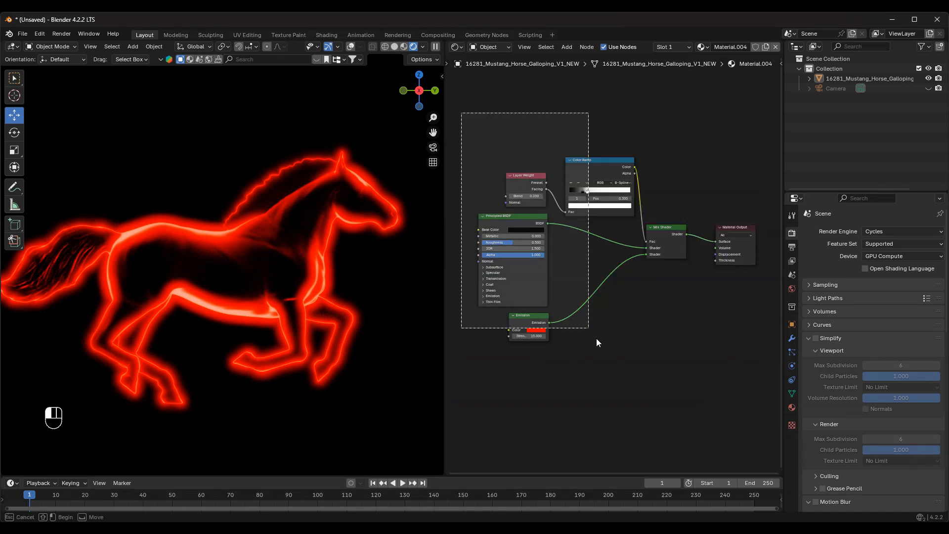
Group the neon shader nodes with Ctrl+G, exposing Color and Blend inputs wired to Emission and Layer Weight.
click(618, 353)
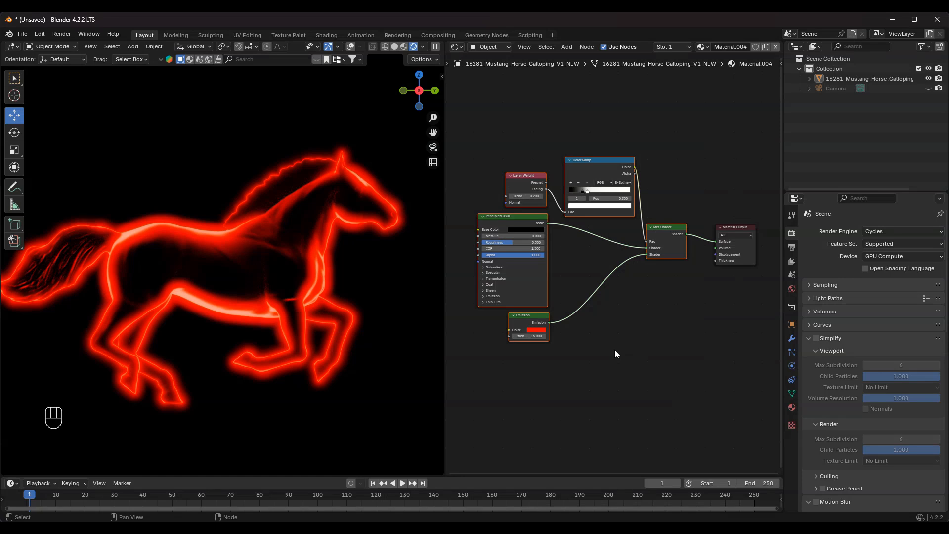
key(ctrl+g)
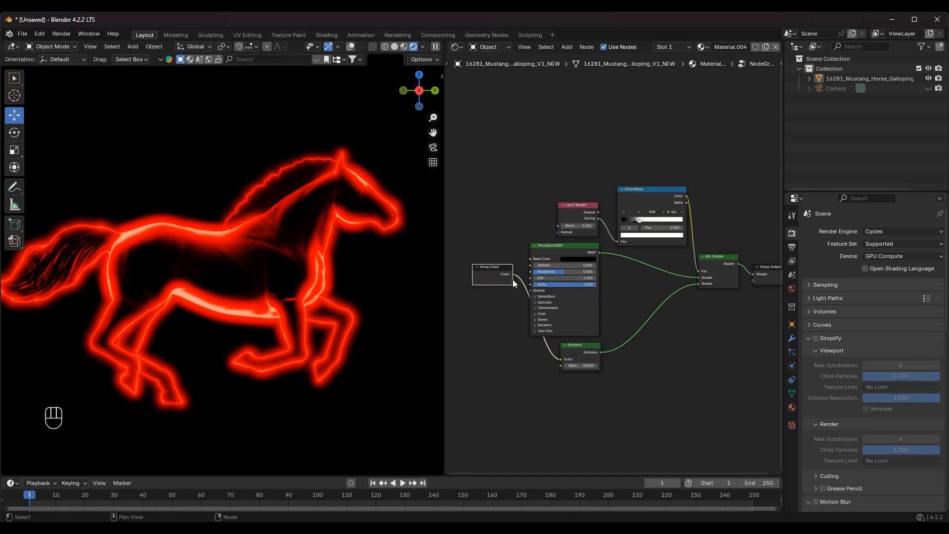
drag(513, 274, 554, 227)
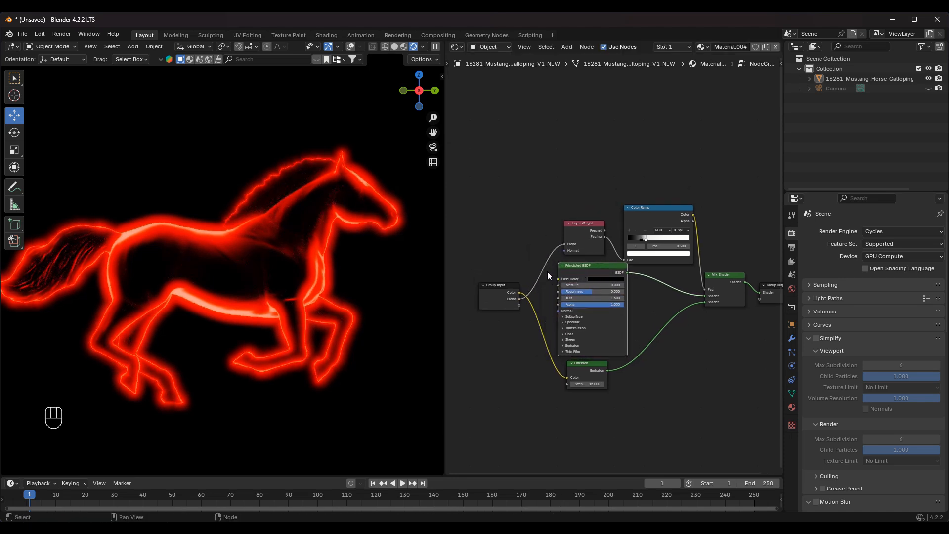
key(Tab)
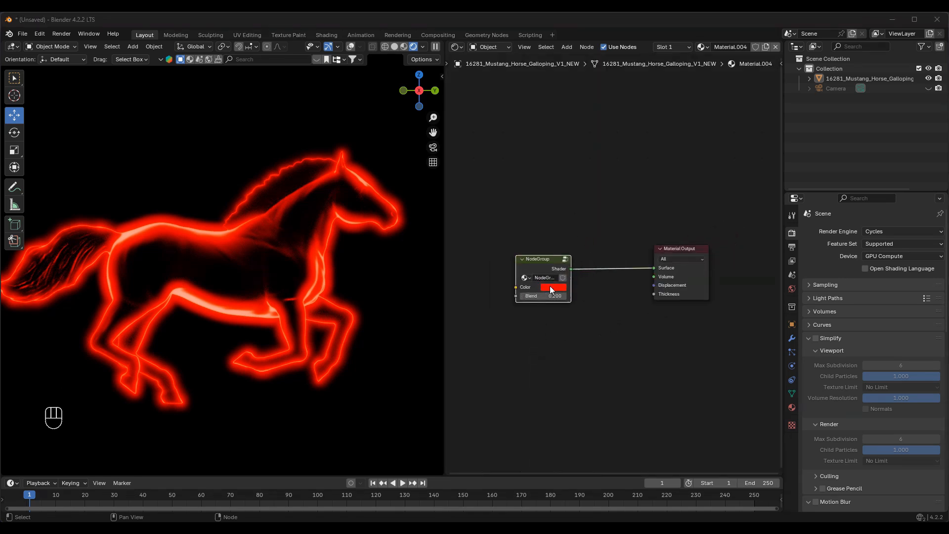
Change the node group's Color input from red to deep blue and adjust its Blend amount.
click(552, 287)
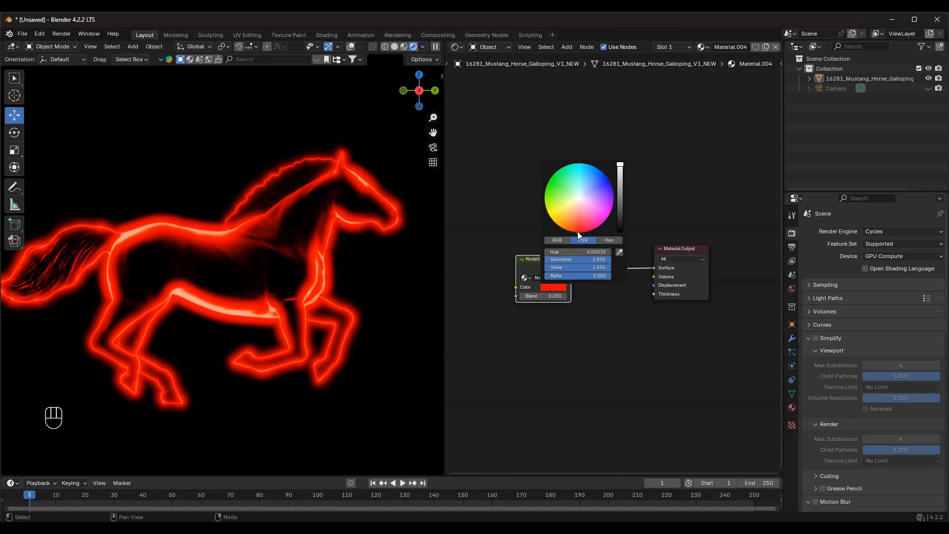
drag(578, 221, 550, 216)
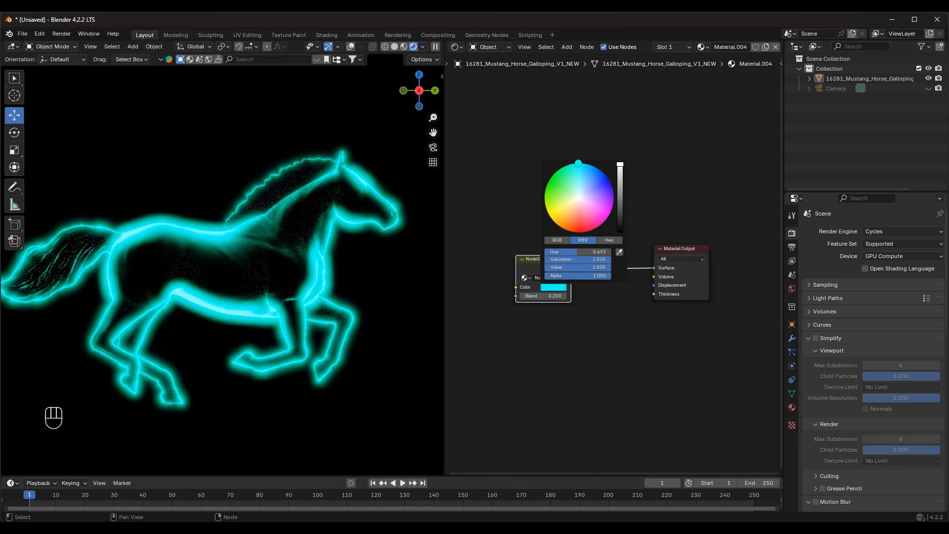
drag(577, 163, 609, 181)
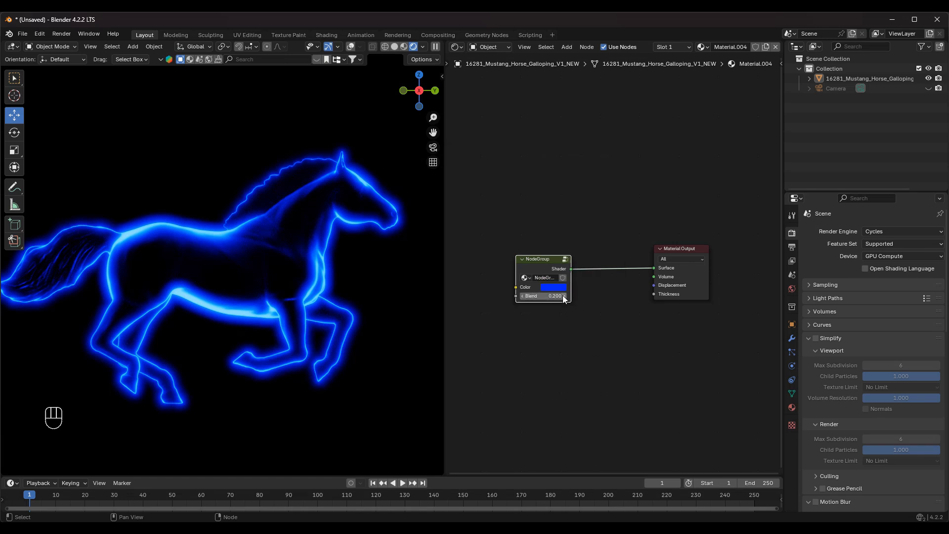
drag(541, 296, 566, 296)
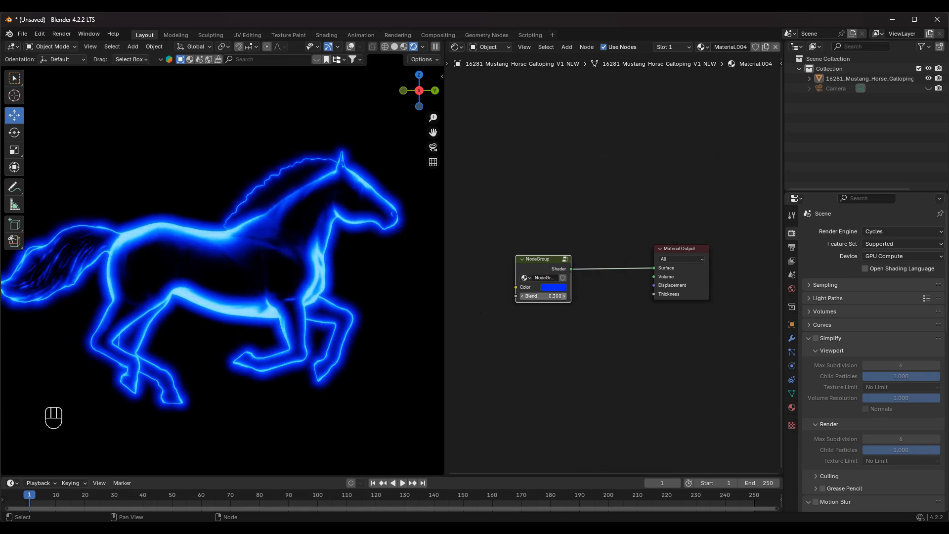